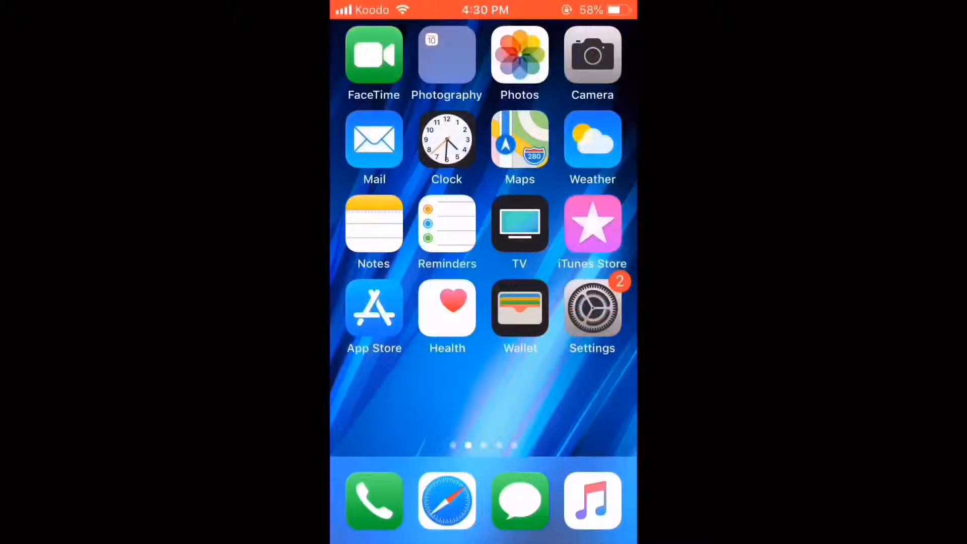
Launch Settings from the home screen and scroll toward Touch ID & Passcode.
{"action": "left_click", "coordinate": [591, 307]}
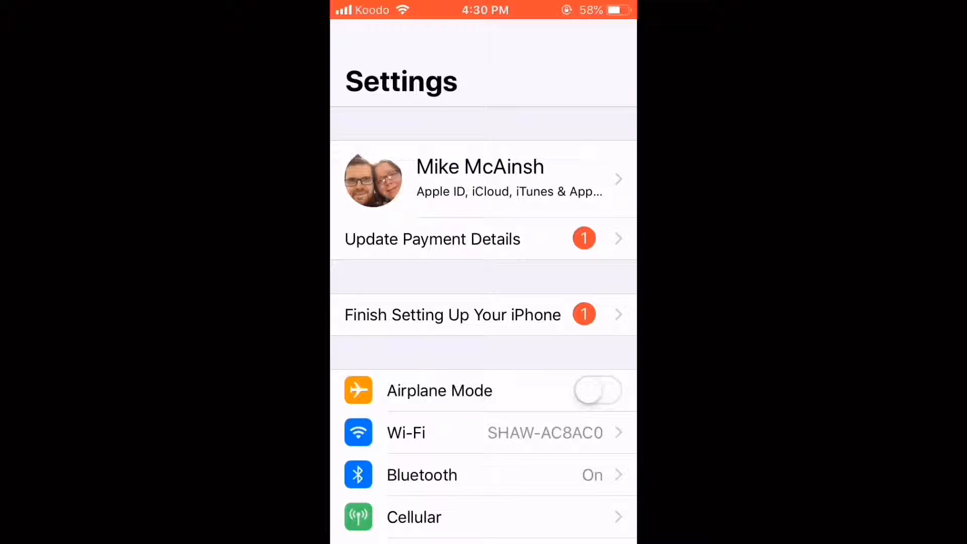
{"action": "scroll", "scroll_direction": "down", "scroll_amount": 3}
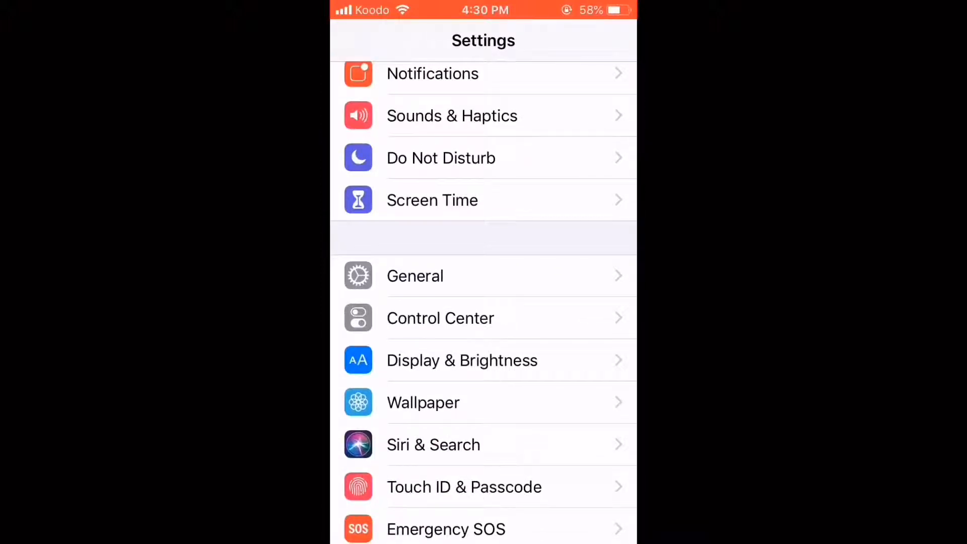
Enter Touch ID & Passcode and choose Change Passcode to reach the new-passcode screen.
{"action": "left_click", "coordinate": [463, 486]}
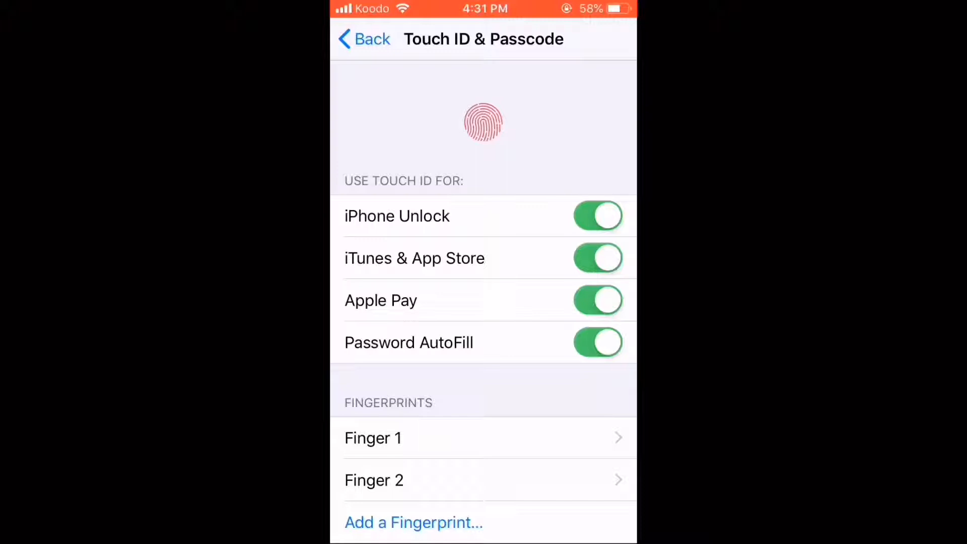
{"action": "scroll", "scroll_direction": "down", "scroll_amount": 3}
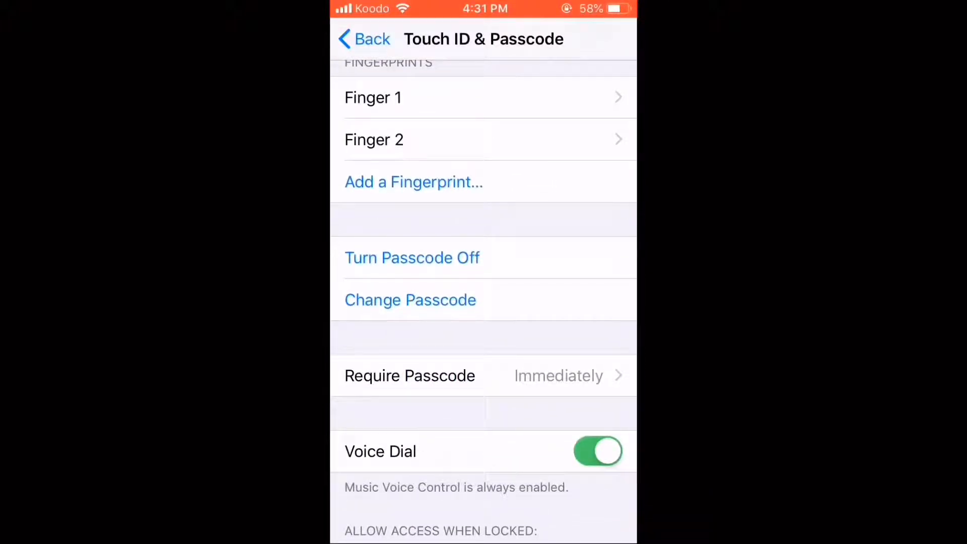
{"action": "left_click", "coordinate": [410, 301]}
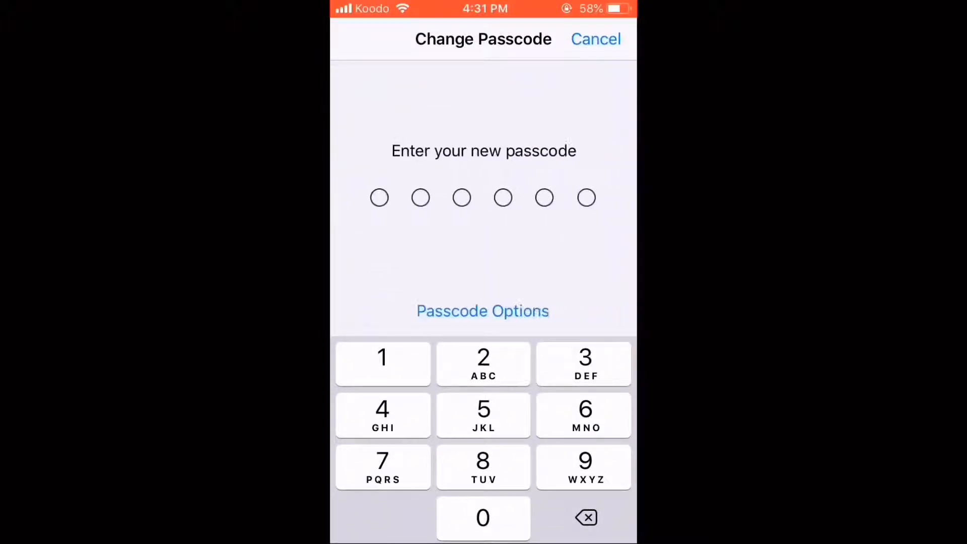
Enter and verify the new six-digit passcode, returning to Touch ID & Passcode.
{"action": "left_click", "coordinate": [483, 311]}
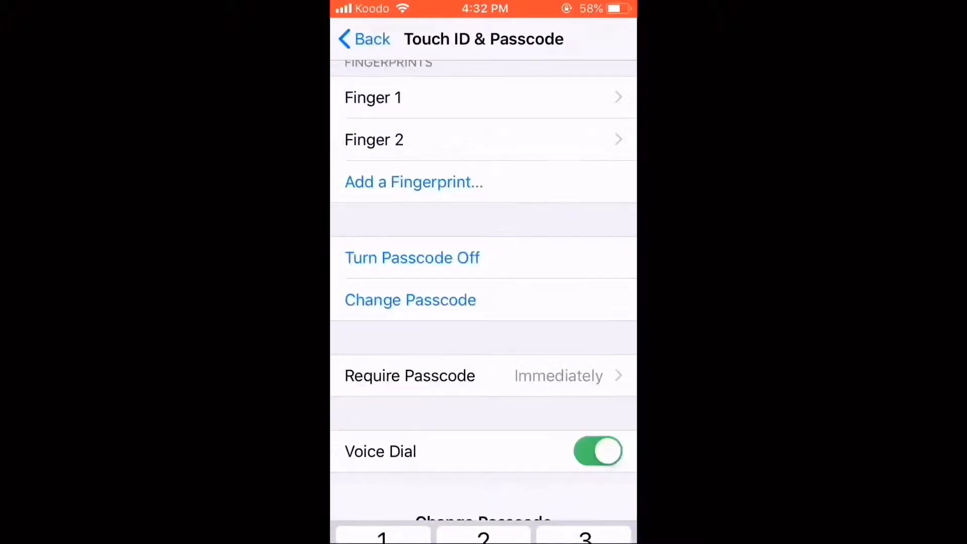
{"action": "scroll", "scroll_direction": "down", "scroll_amount": 3}
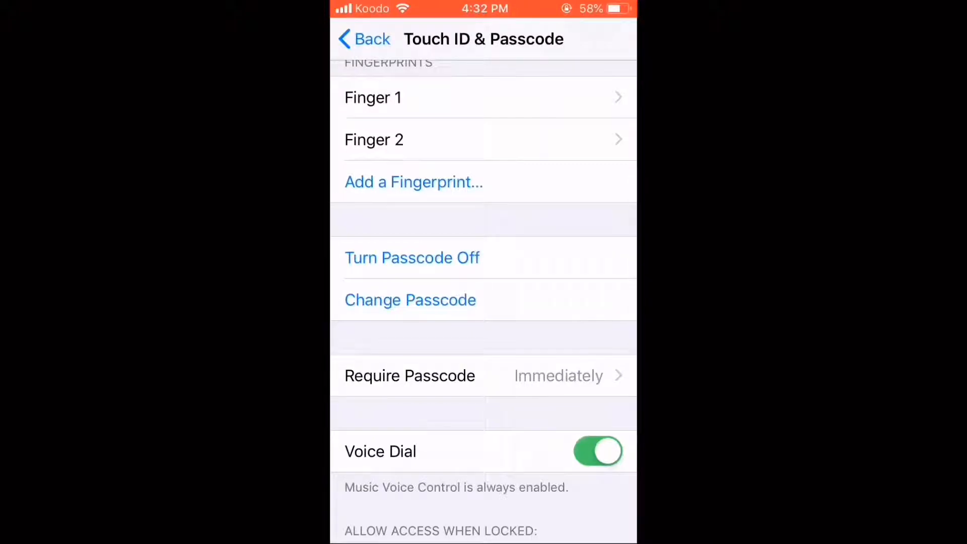